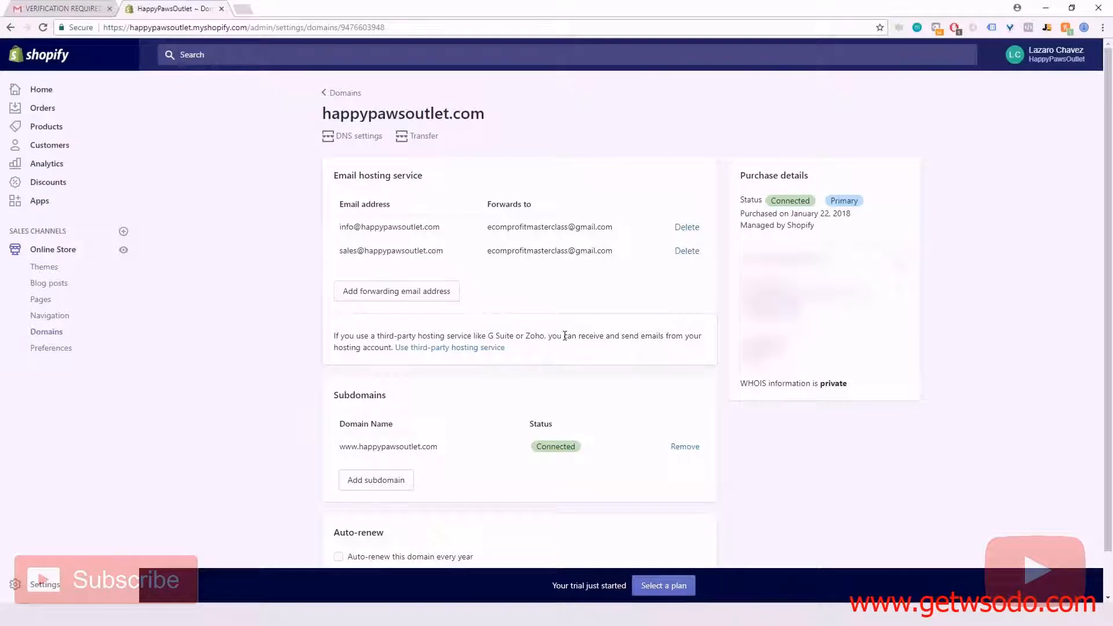
mouse_move(493, 288)
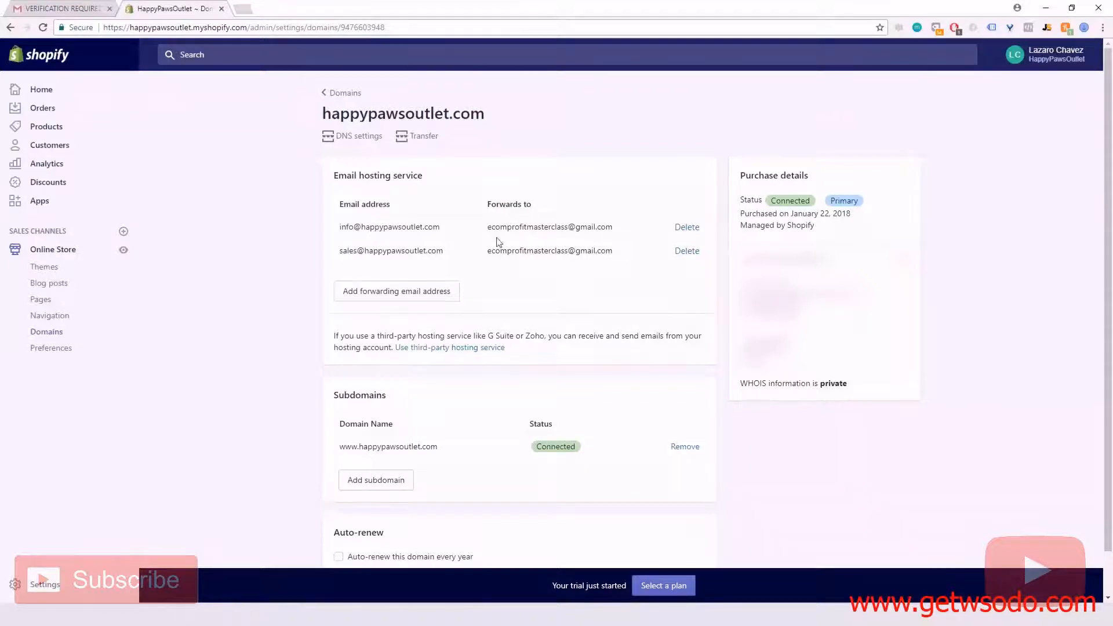
mouse_move(593, 227)
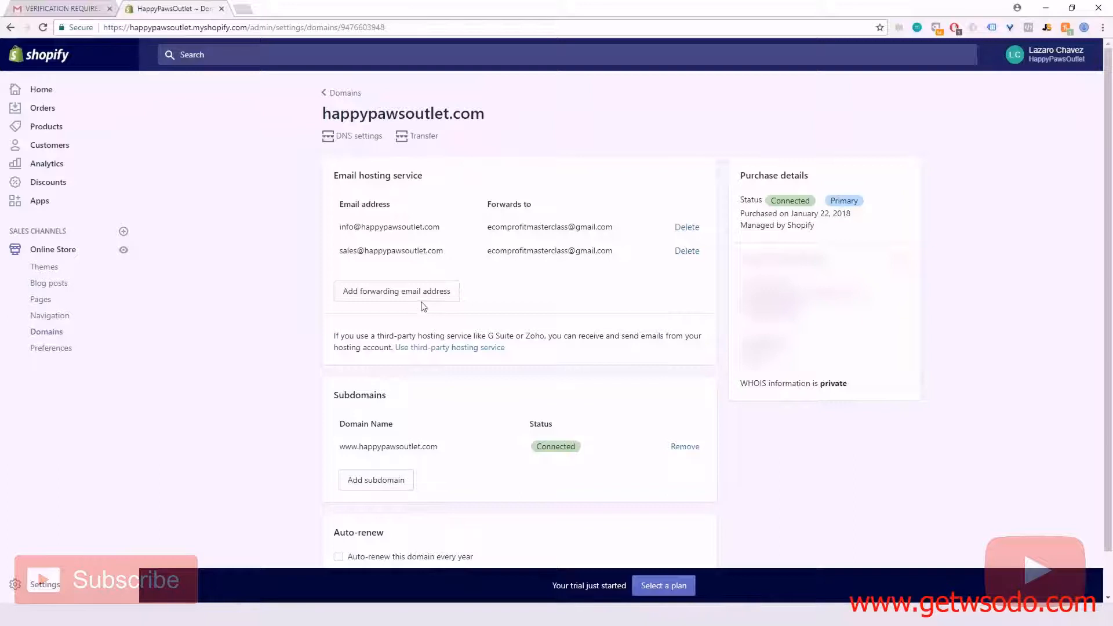
mouse_move(427, 279)
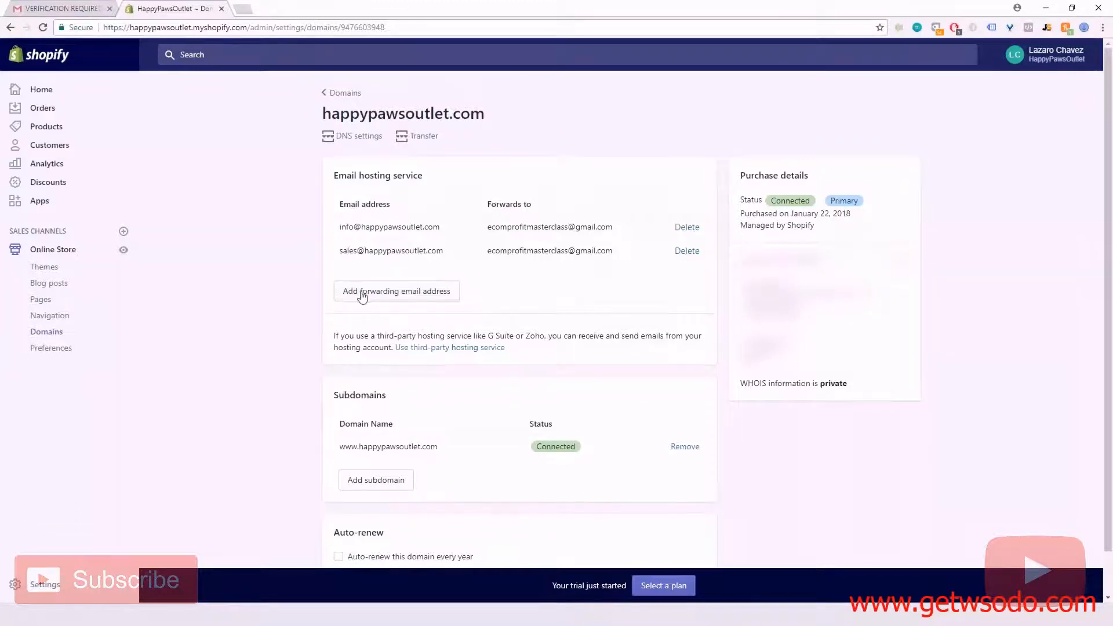
click(396, 291)
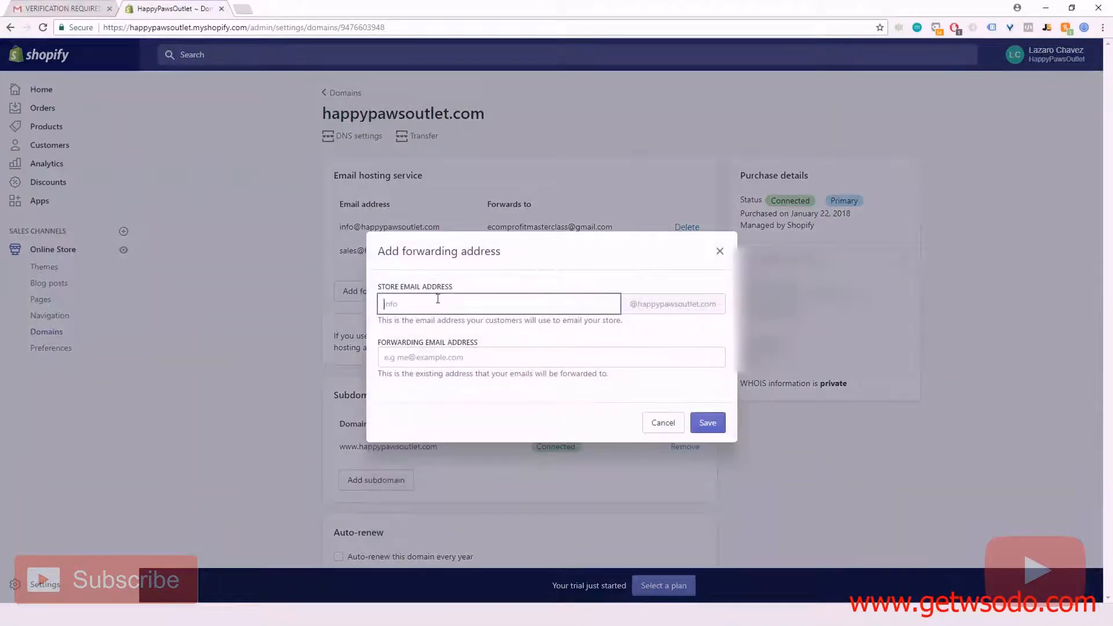
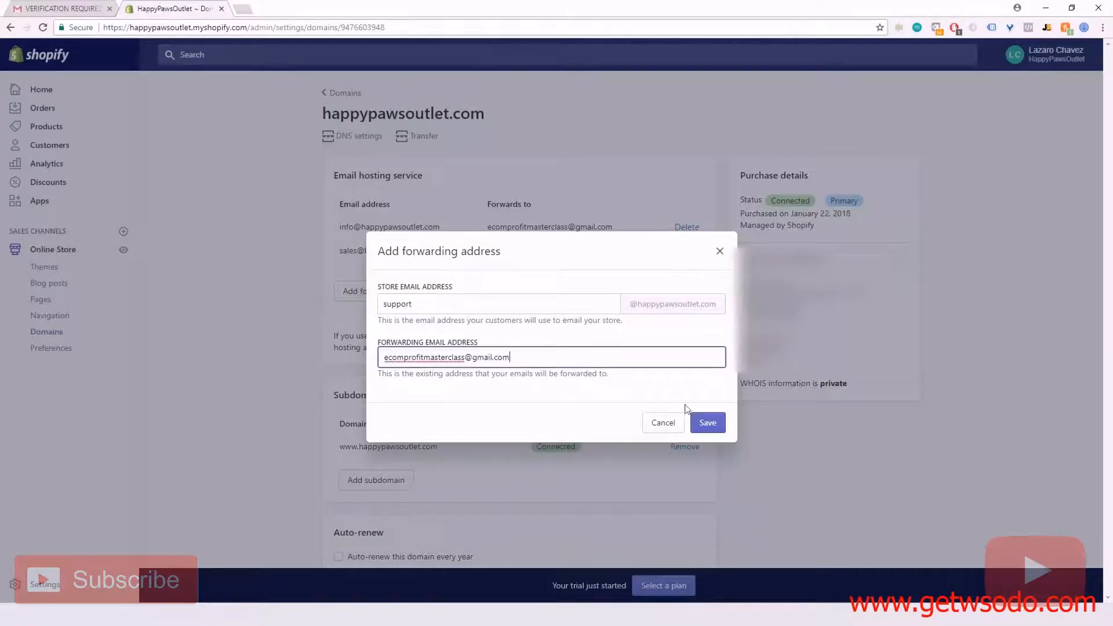
click(706, 423)
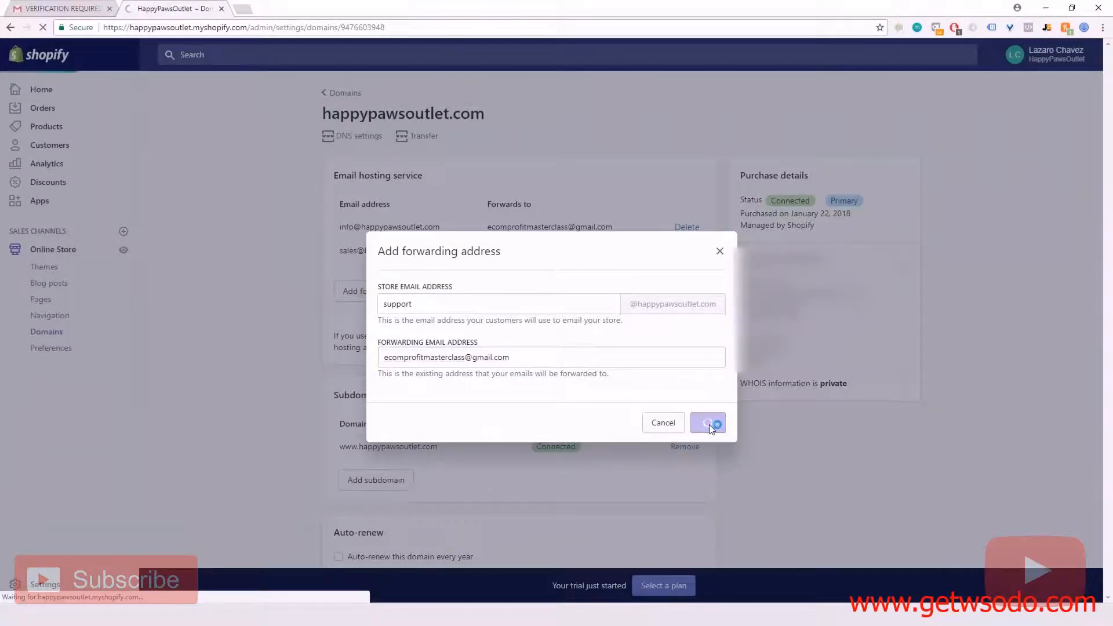
- Confirm the save so the support address appears alongside info and sales
click(707, 422)
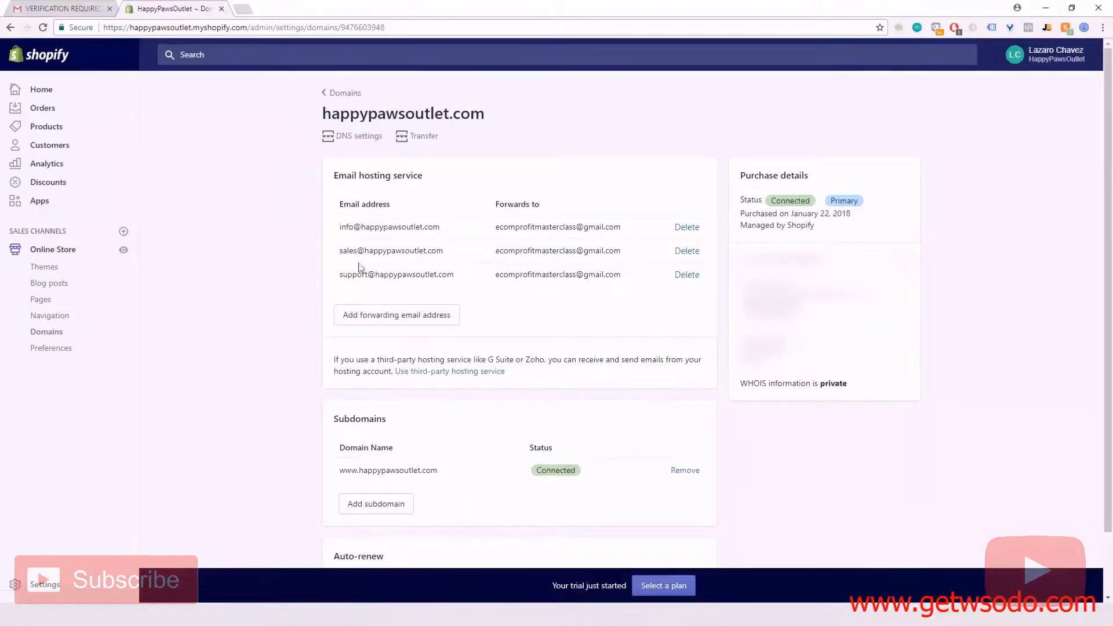
mouse_move(379, 267)
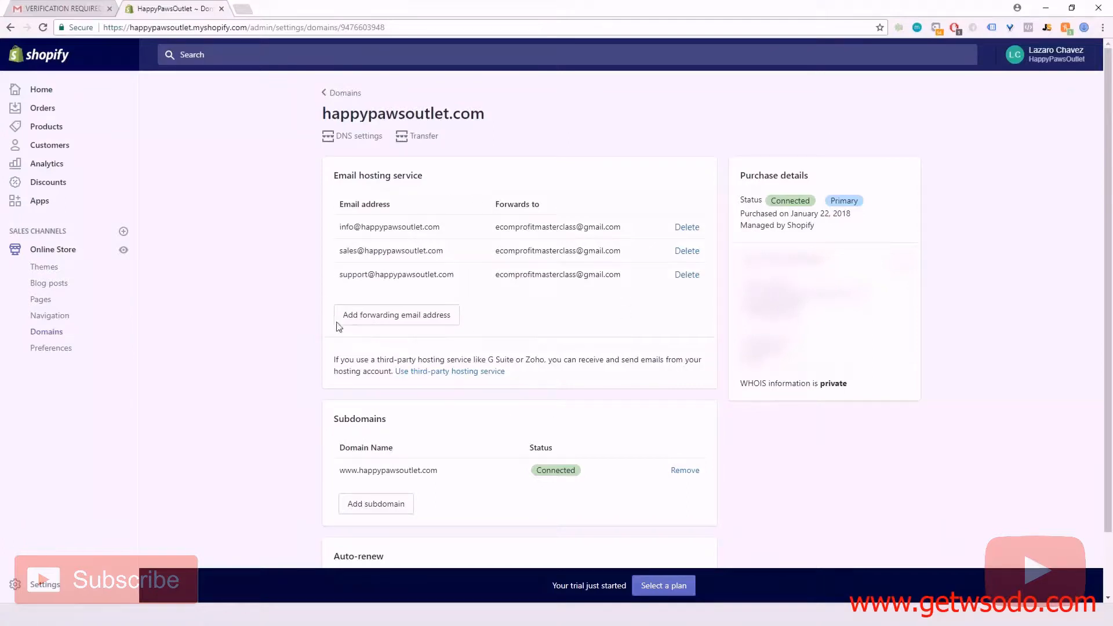
mouse_move(397, 208)
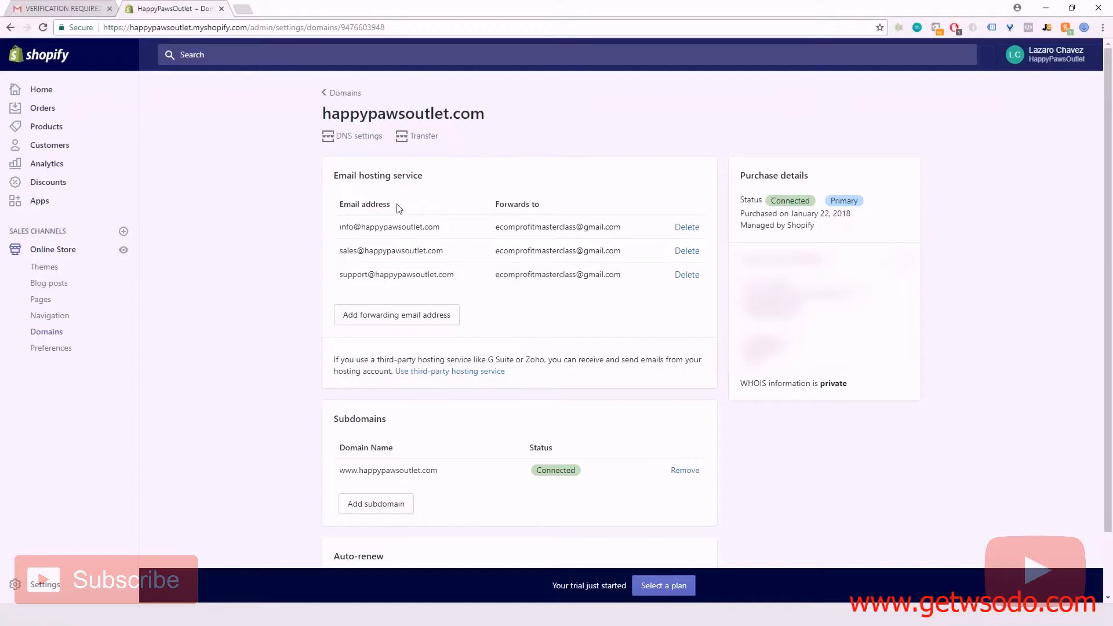
mouse_move(389, 279)
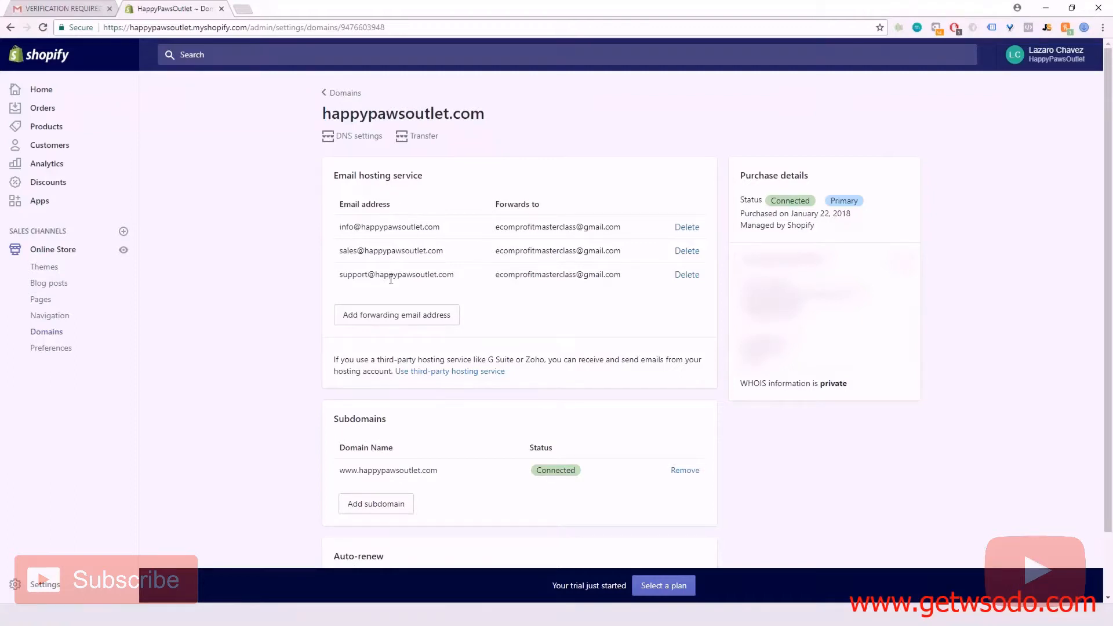
mouse_move(426, 218)
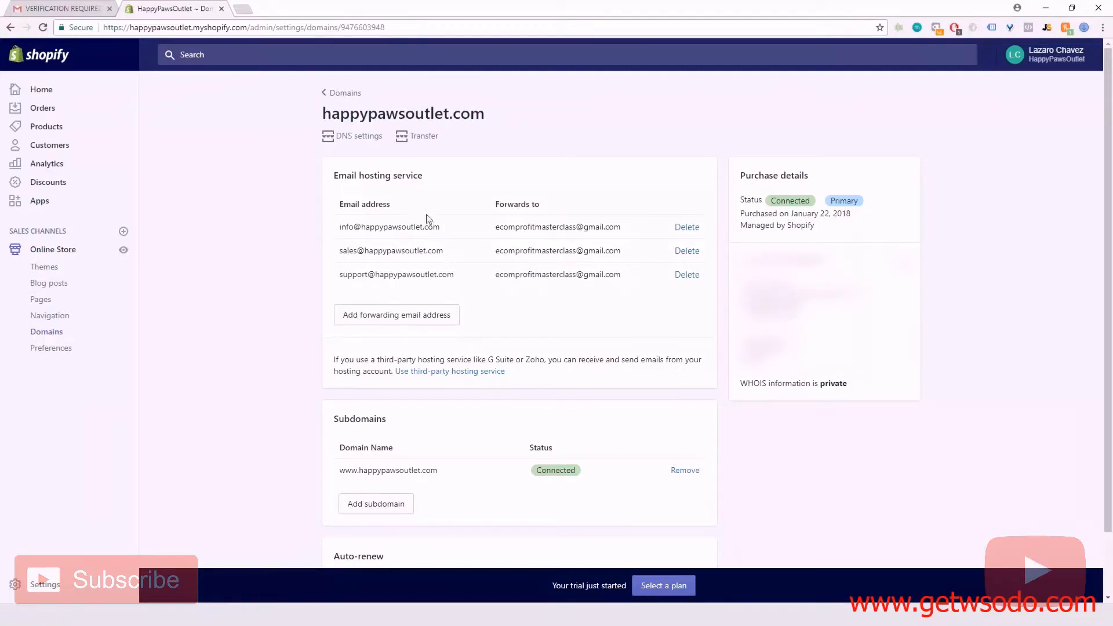
mouse_move(476, 322)
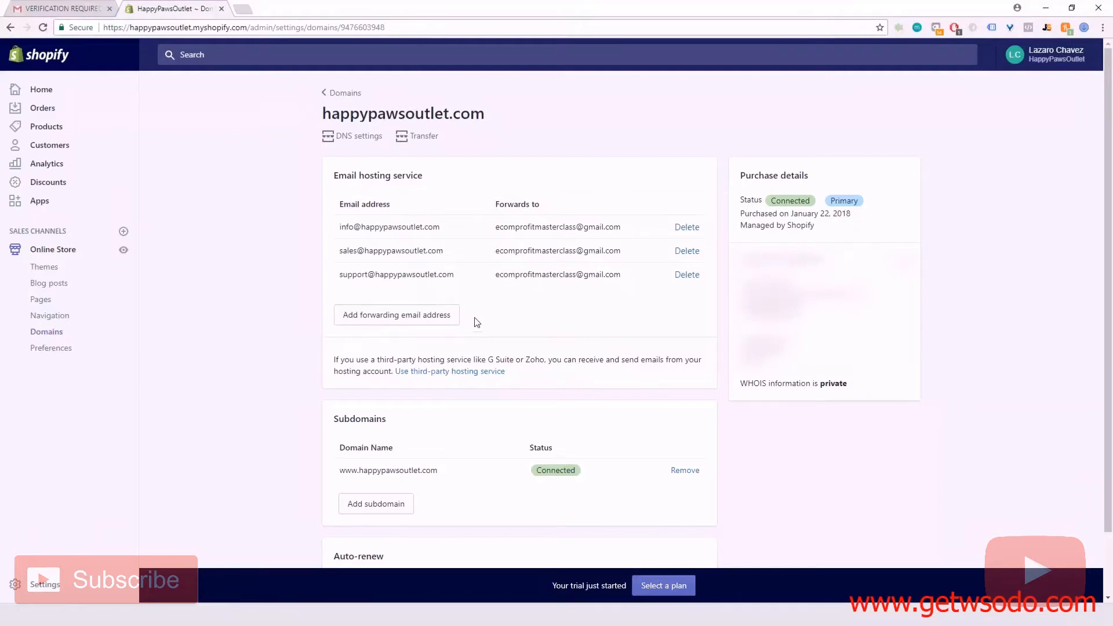
mouse_move(488, 328)
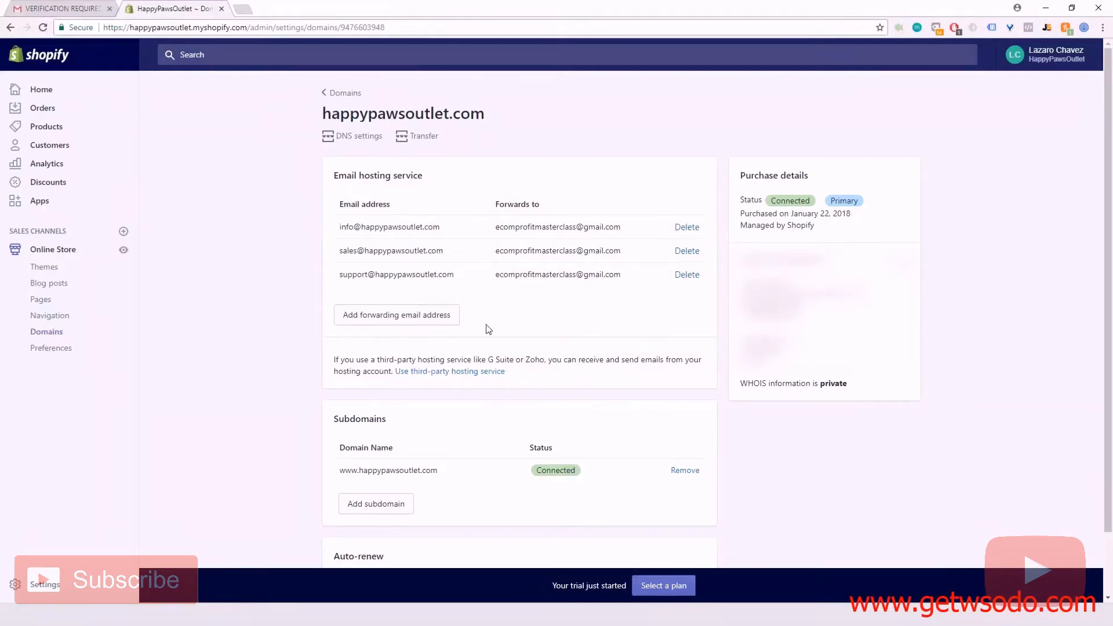